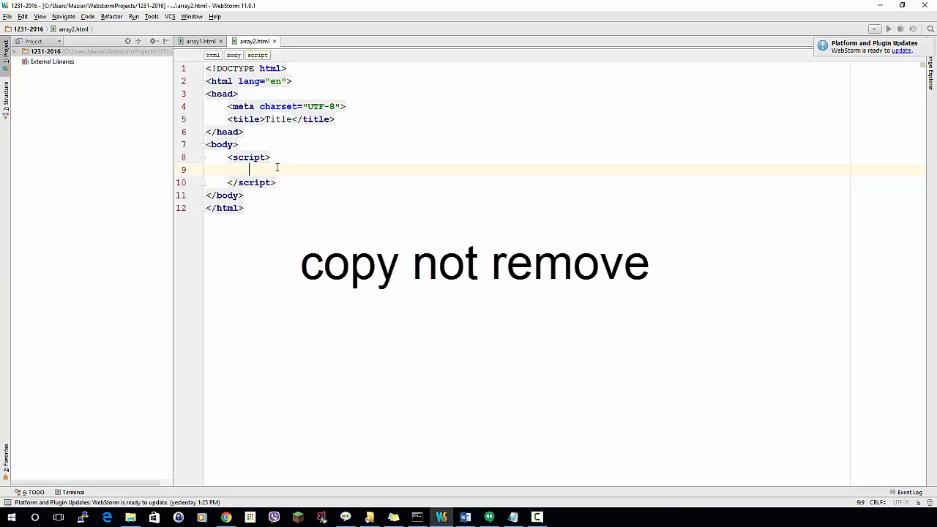
Declare var num = [11,22,33,44]; in the script block and start a new line below
text(var_num)
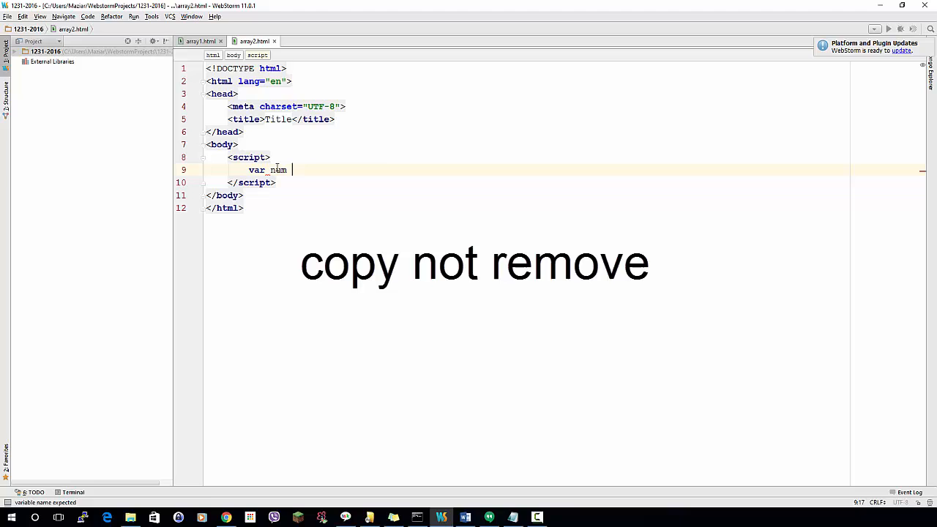
text(= [])
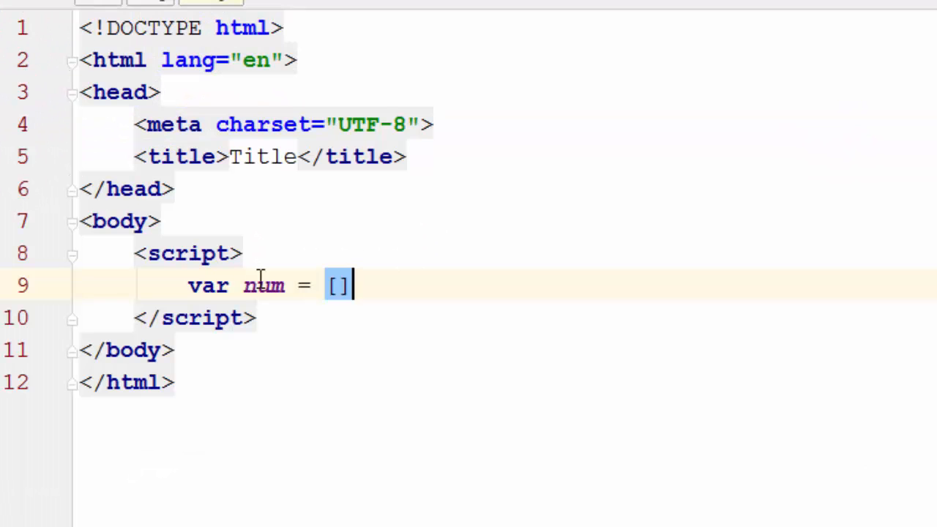
text(;)
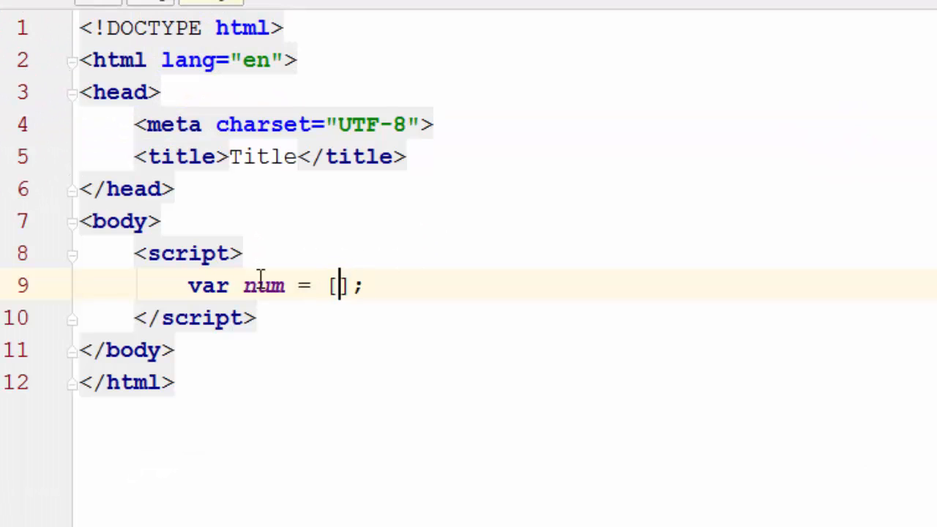
text(11,)
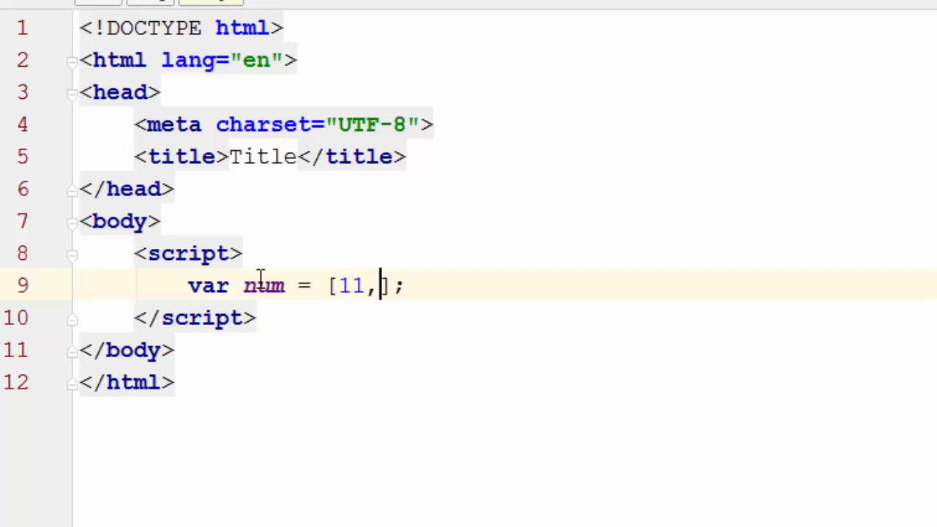
text(22,33,44)
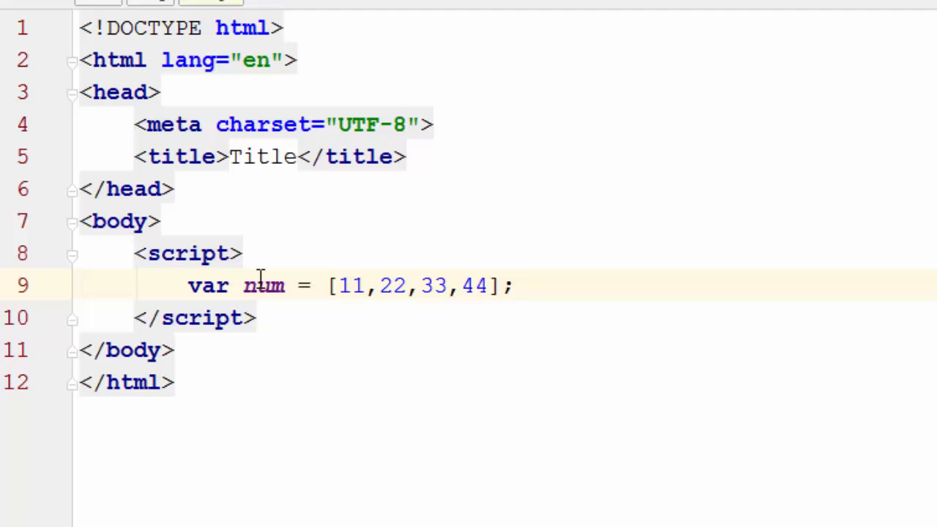
key(enter)
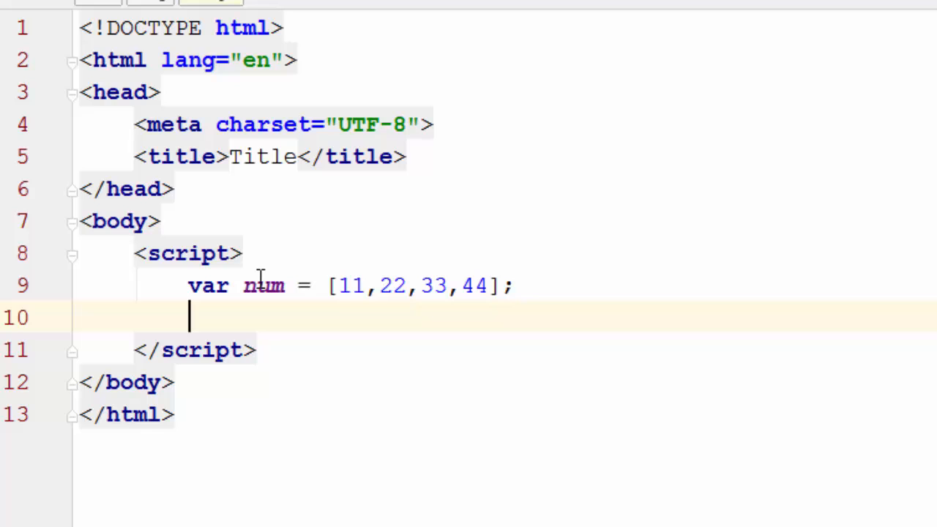
Write the statement num[4] = num[3] and duplicate that line
text(num)
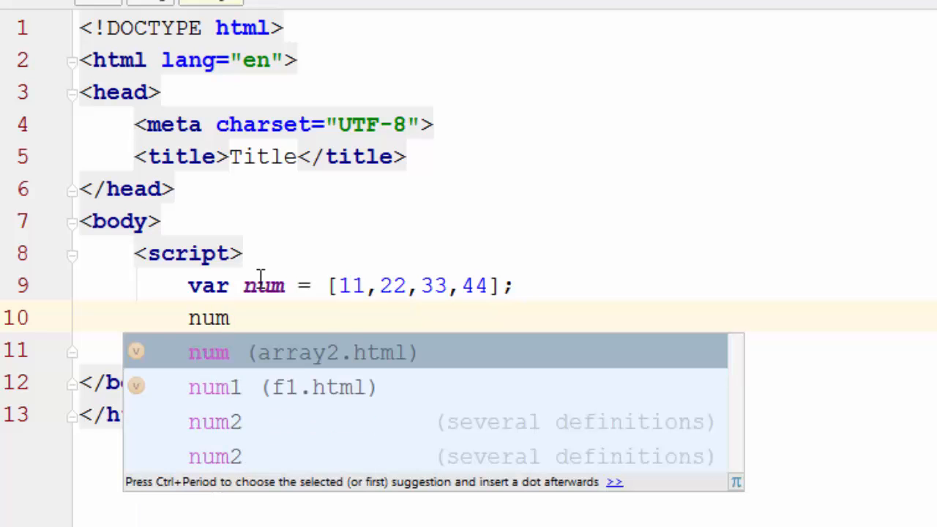
key(Escape)
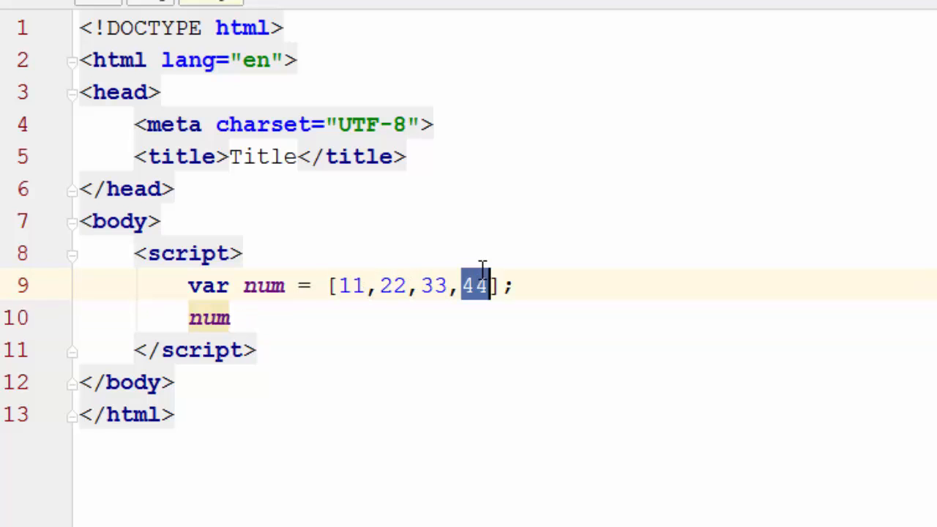
click(234, 316)
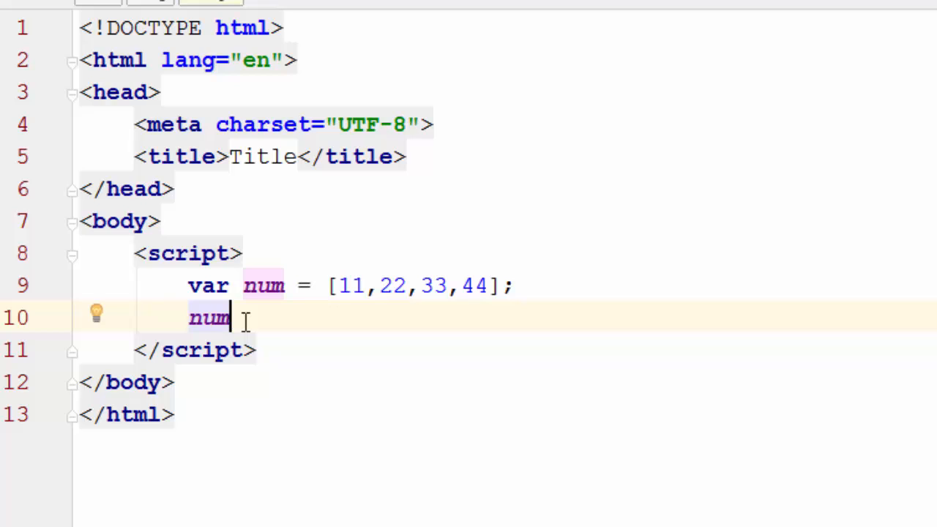
text([4])
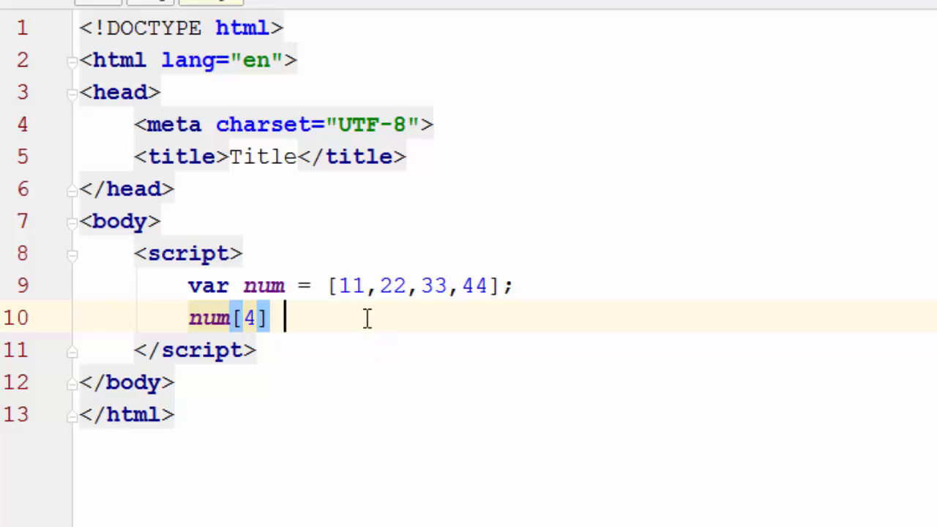
text(= num[])
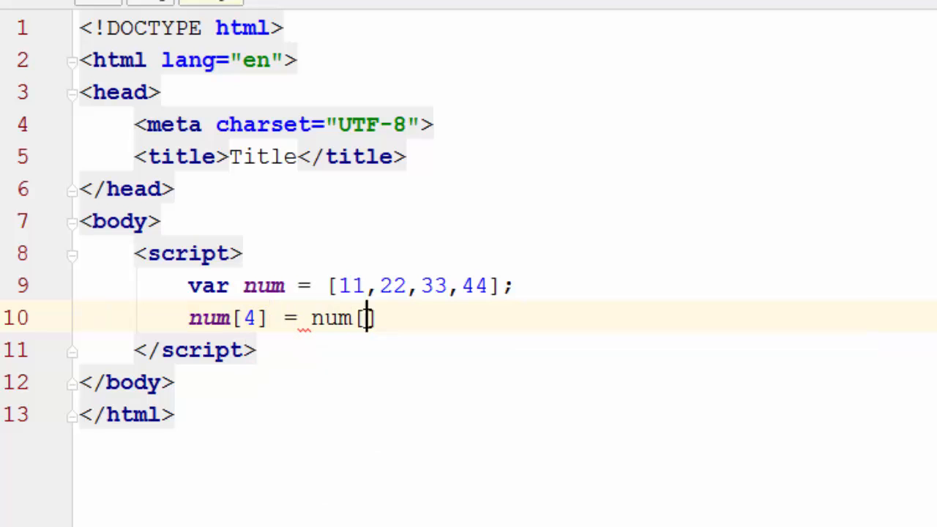
text(3])
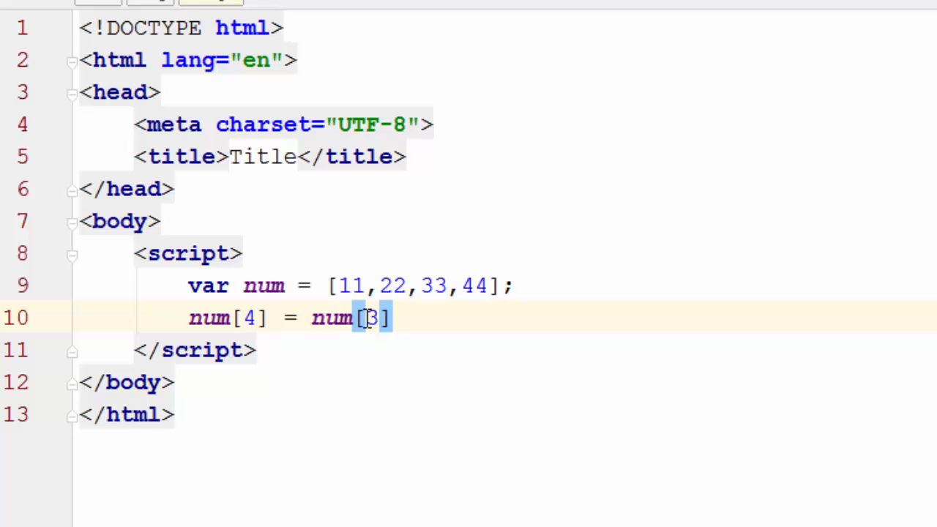
click(393, 317)
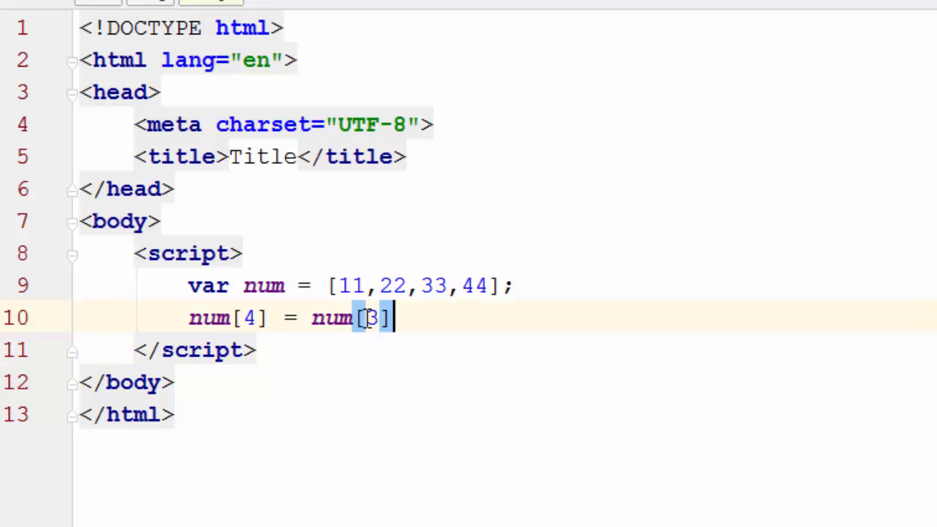
key(ctrl+/)
text(num[] = num[3)
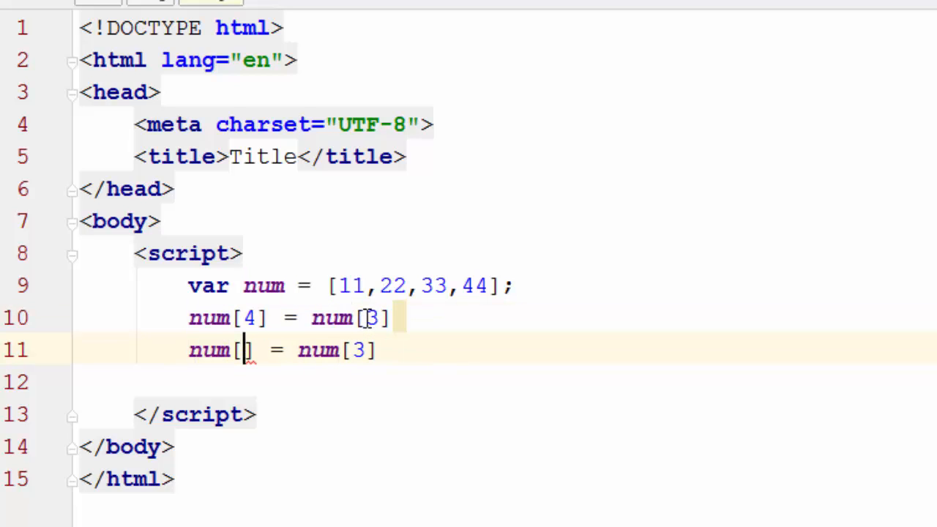
Edit the copied lines' indexes down to num[1] = num[0], then add num[0] = 55;
text(3)
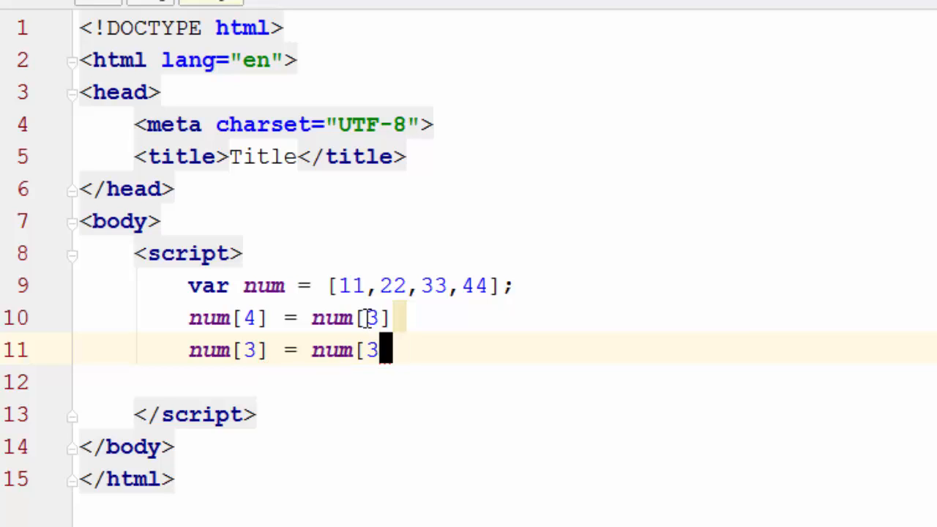
text(2)
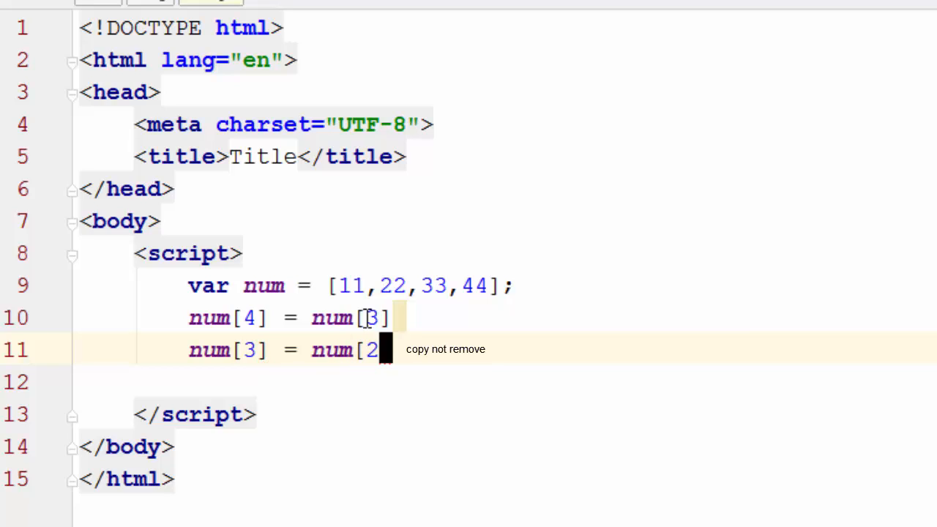
text(])
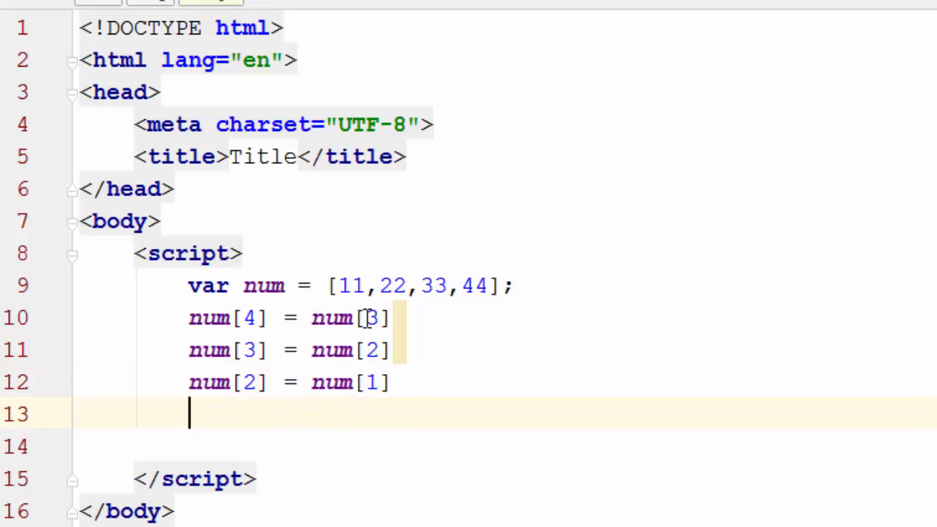
text(num[4] = num[3])
text(num[1] = )
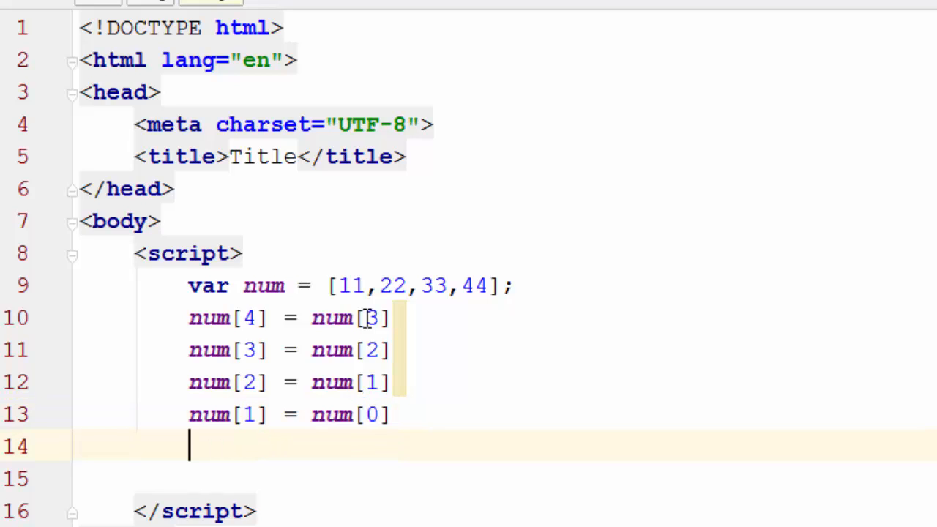
text(num[0] =)
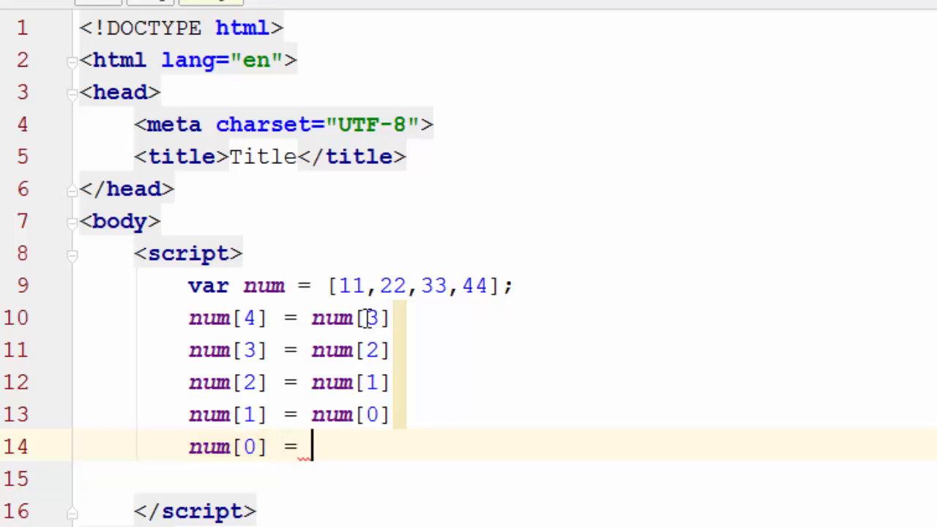
text(55)
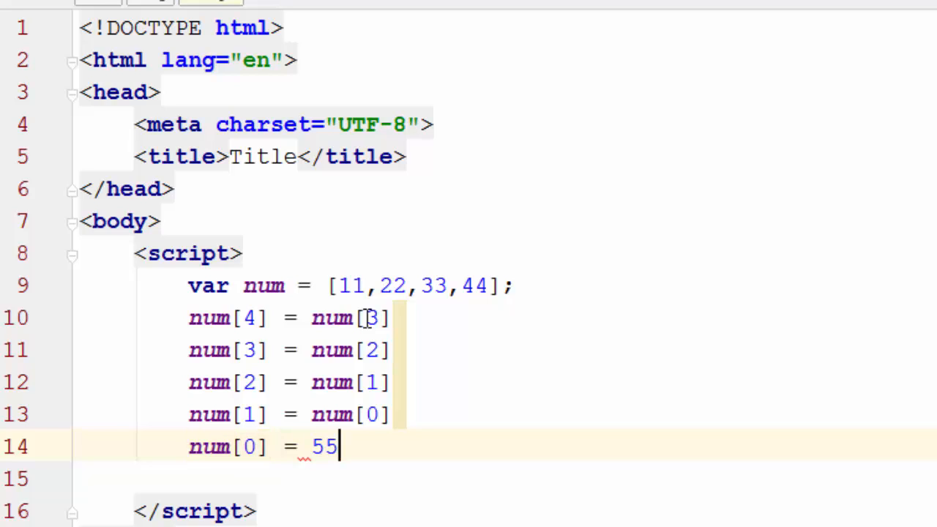
text(;)
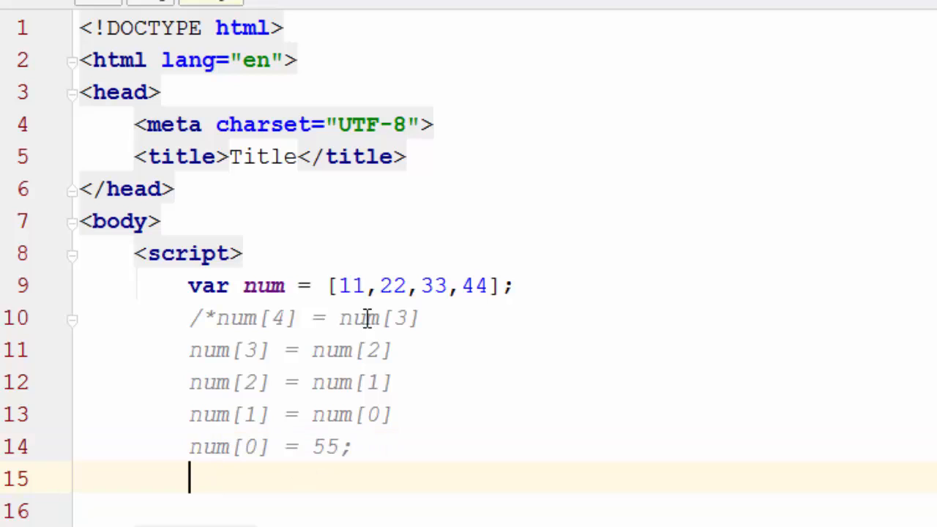
Wrap the shift statements in /* */ and start the loop for(var i = 0;
text(*/)
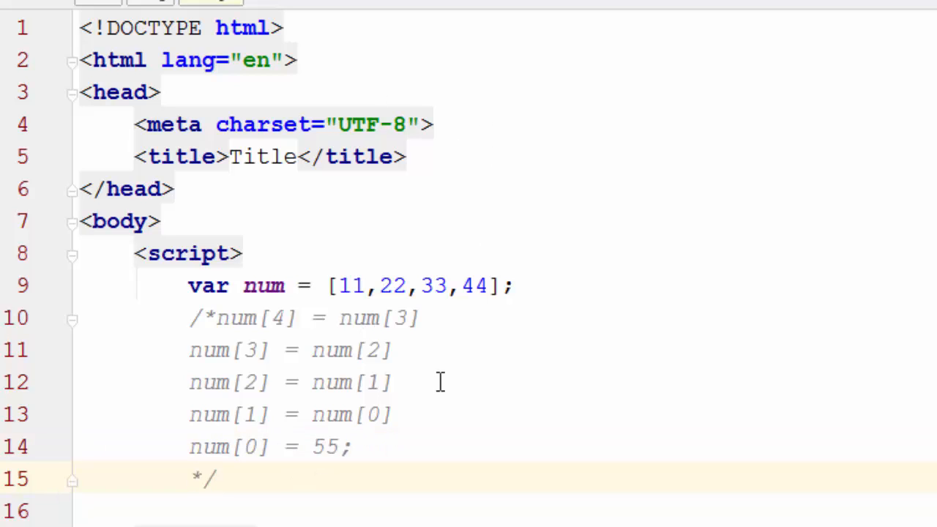
drag(230, 317, 392, 414)
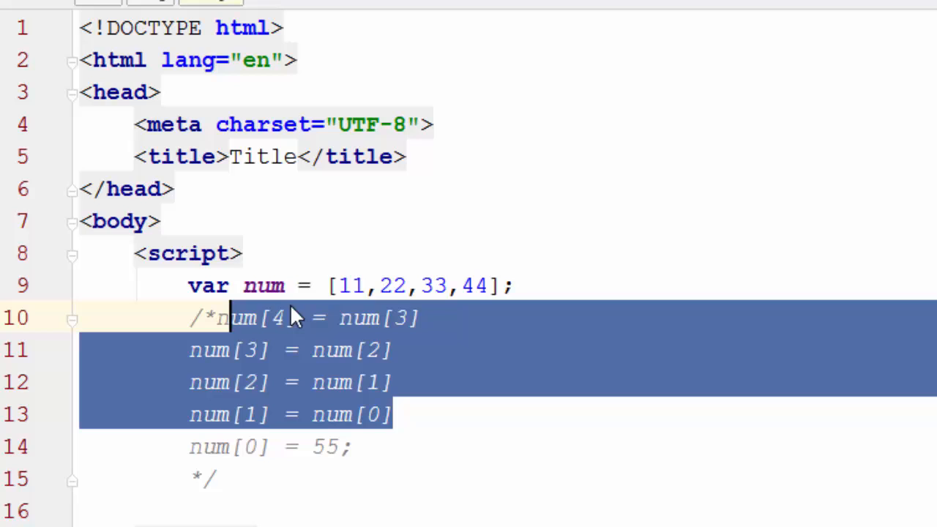
text(f)
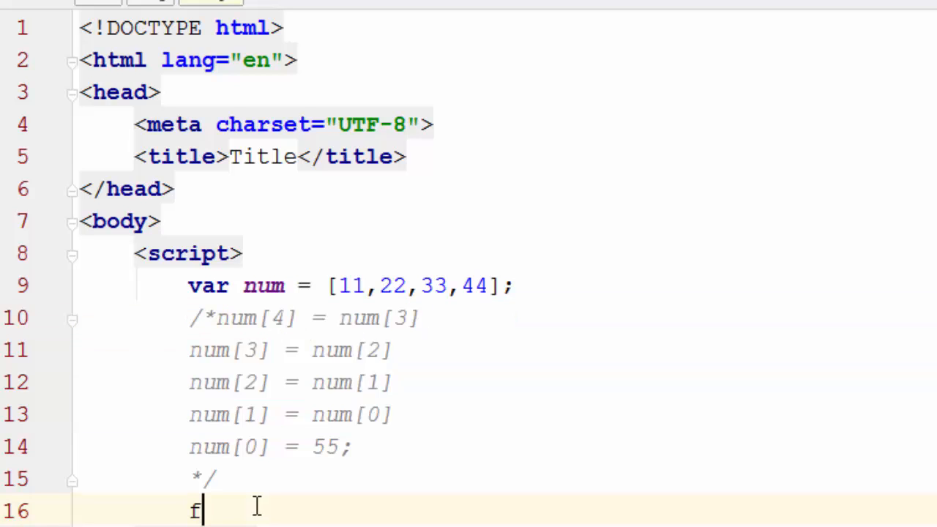
text(or(var i)
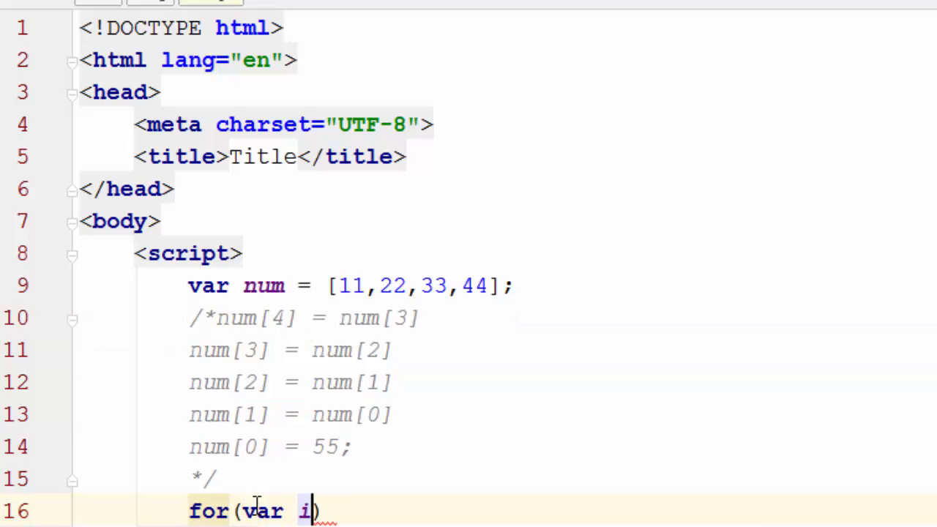
text(= 0;)
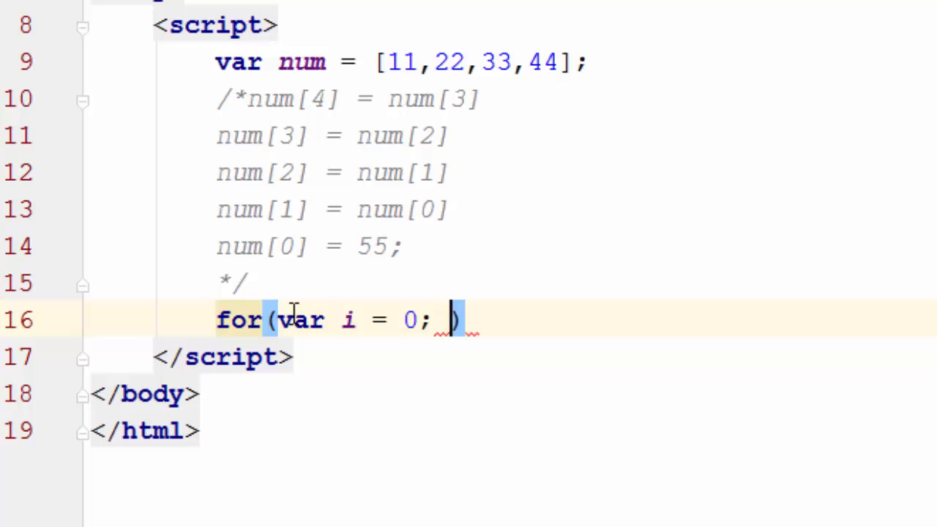
Complete the loop with i < num.length; its body is num[num.length] = num[num.length - 1];
text(i < num.le)
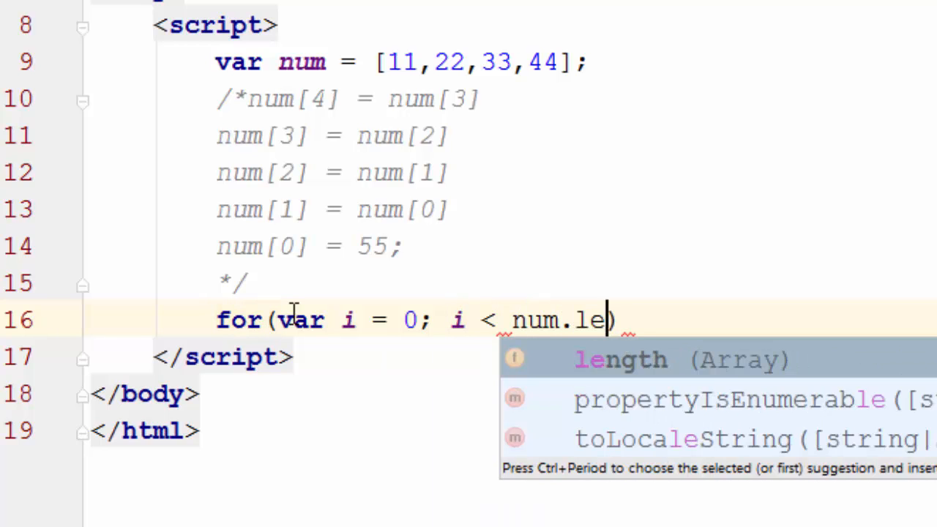
text(ngth;i++)
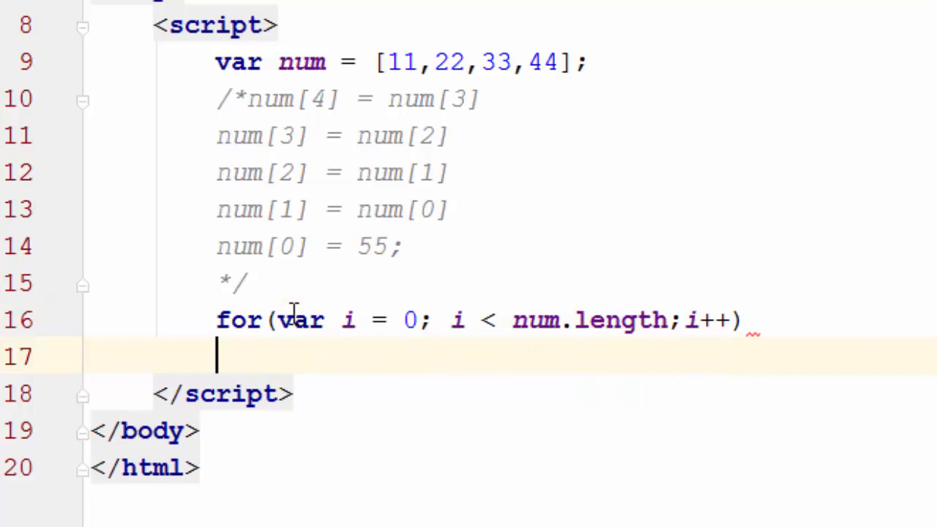
text({)
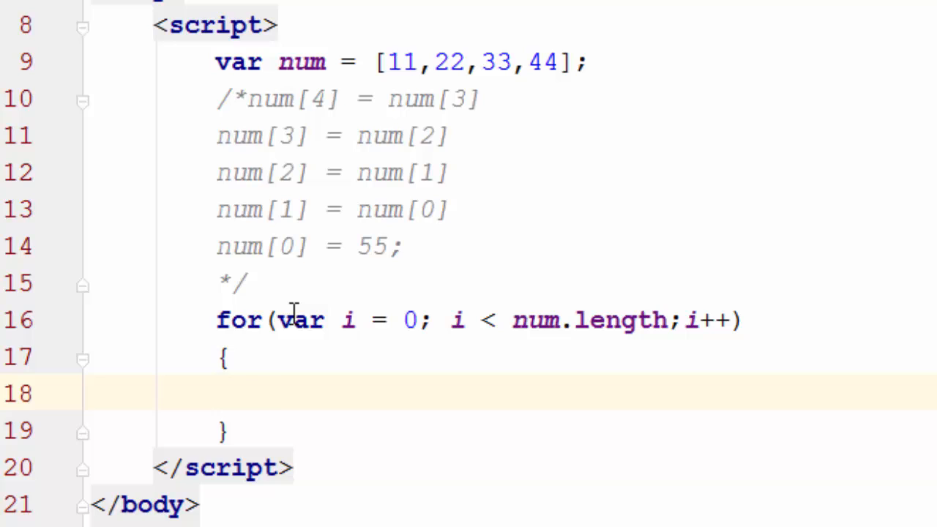
text(num[)
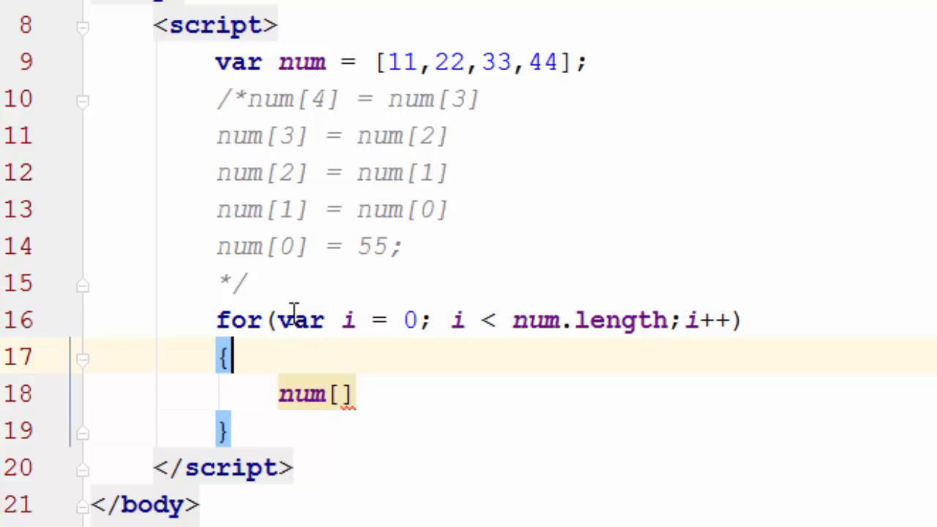
click(325, 99)
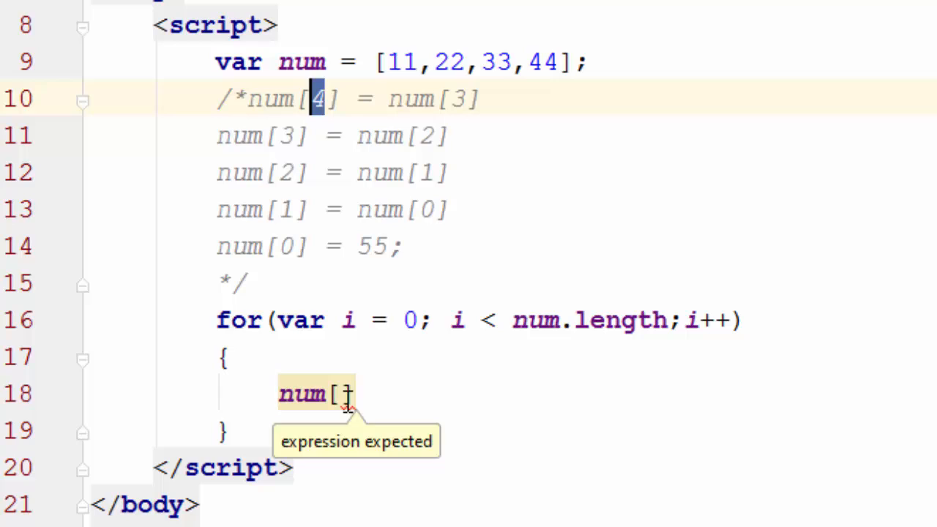
text(num.length)
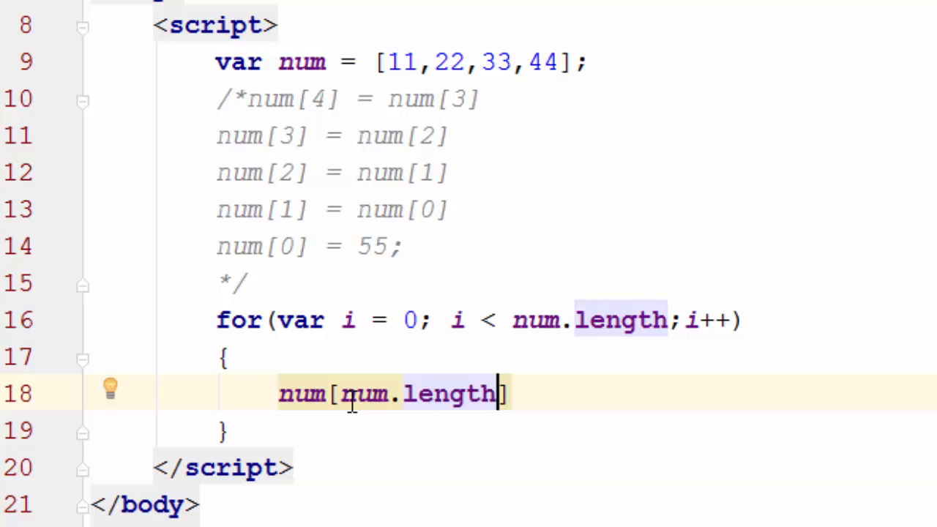
mouse_move(416, 46)
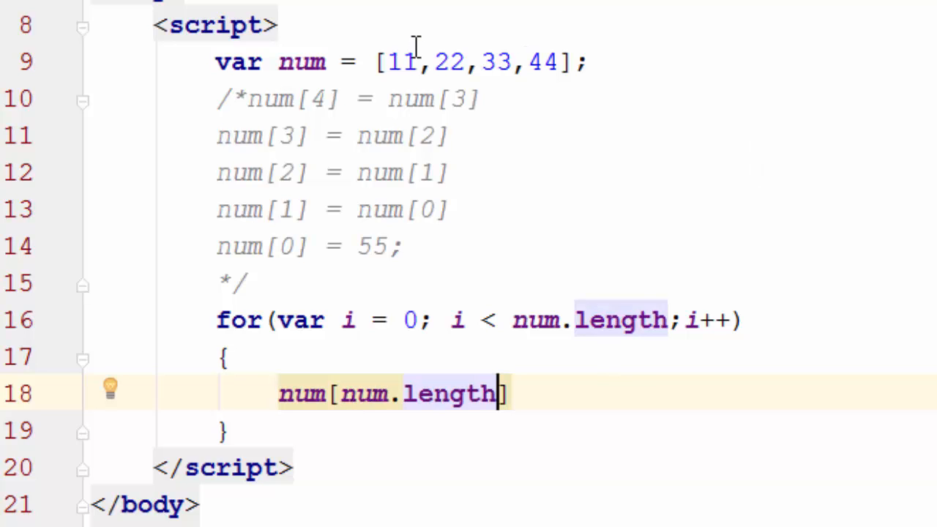
drag(401, 61, 557, 61)
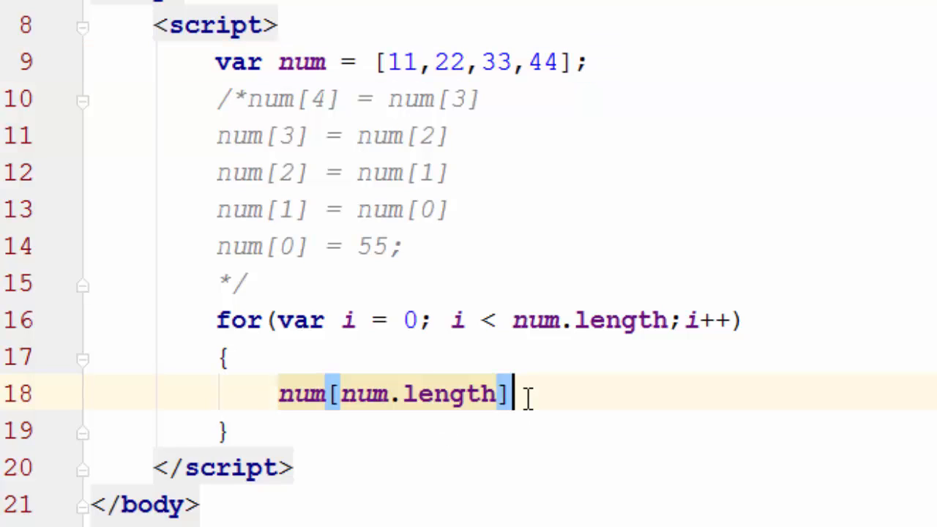
text(=)
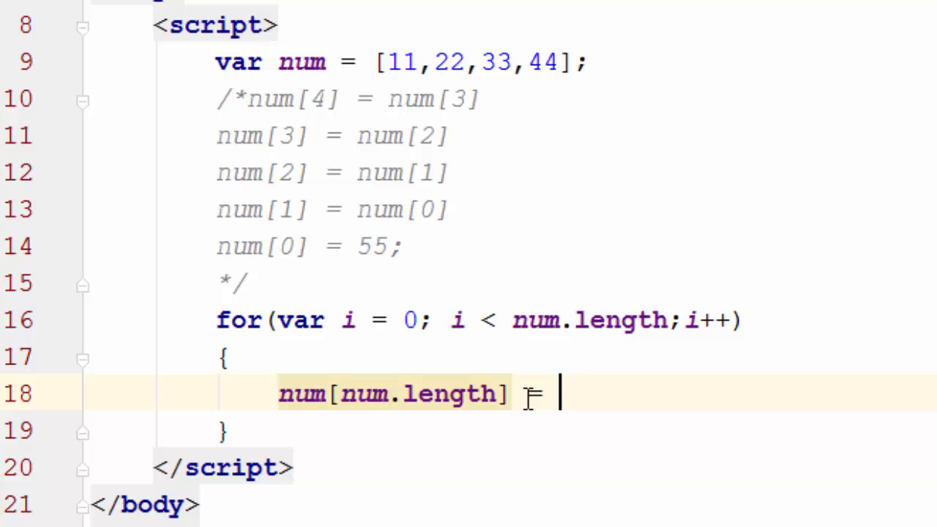
text(num)
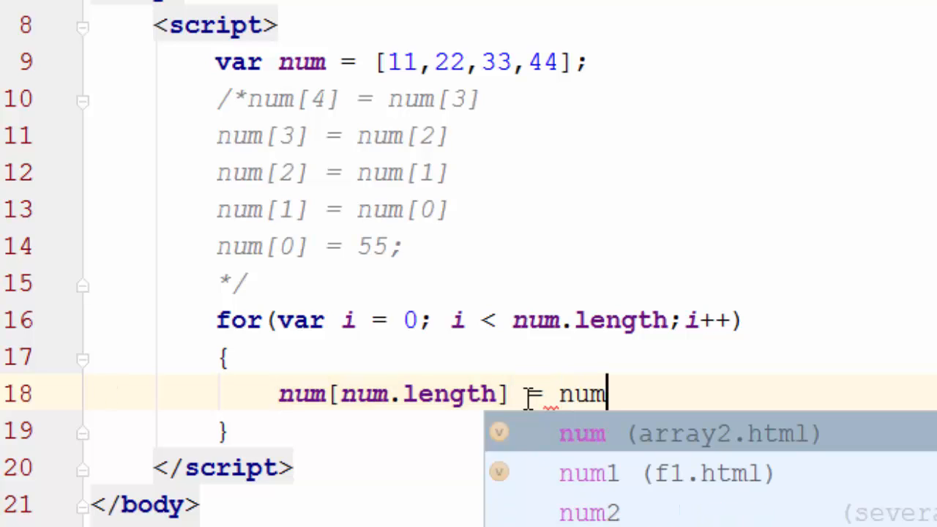
text([num)
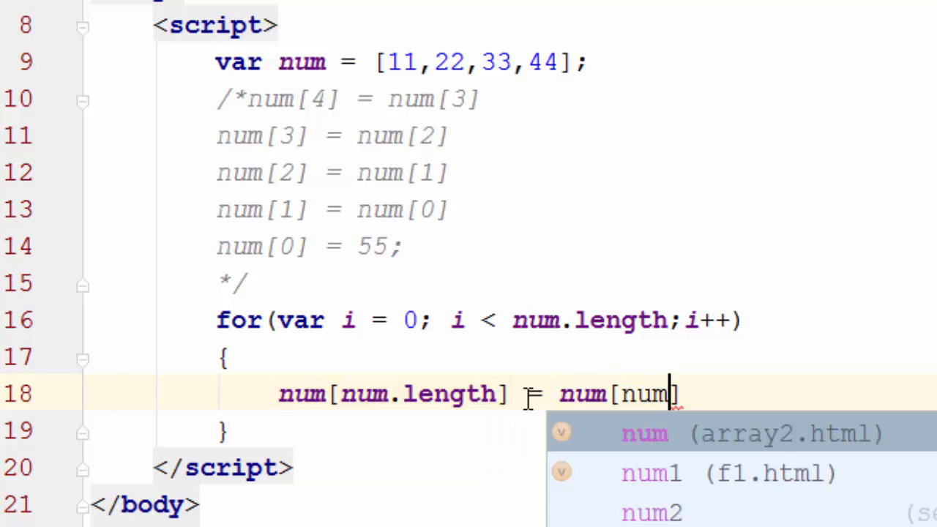
text(.length)
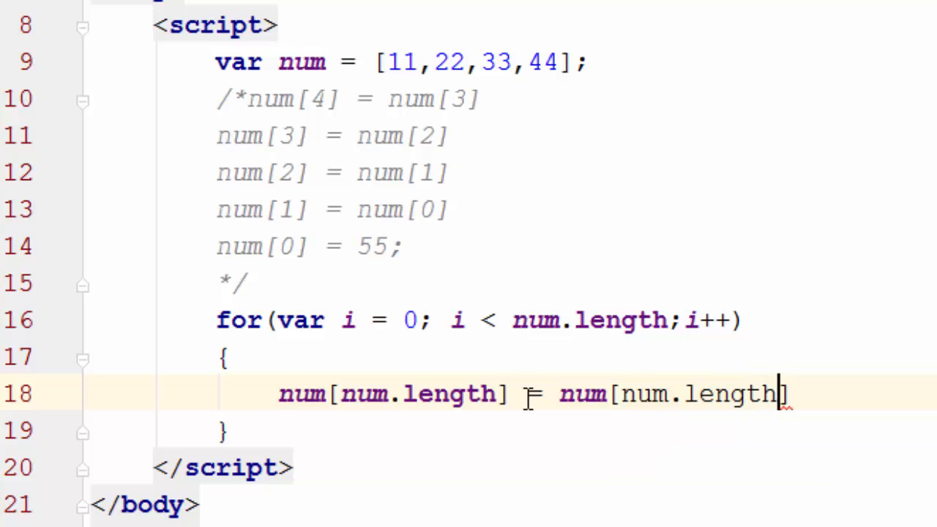
text(- 1];)
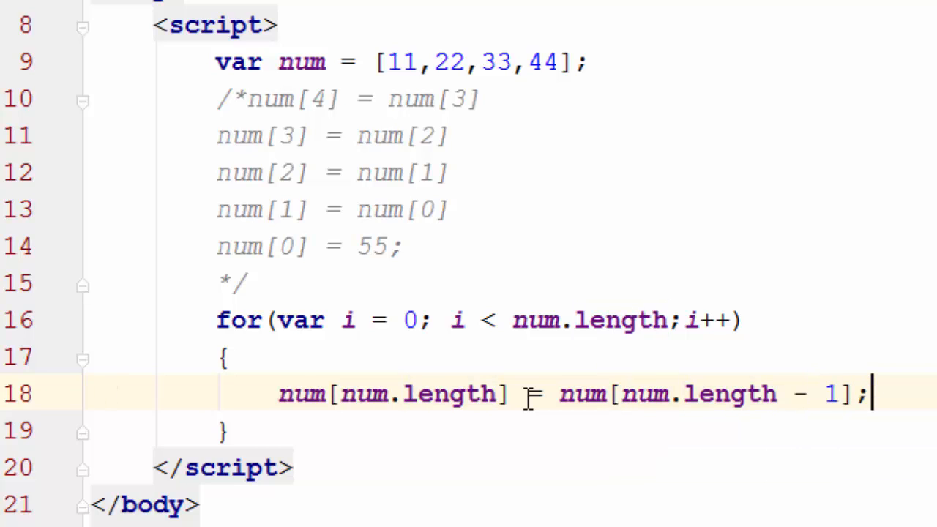
click(461, 98)
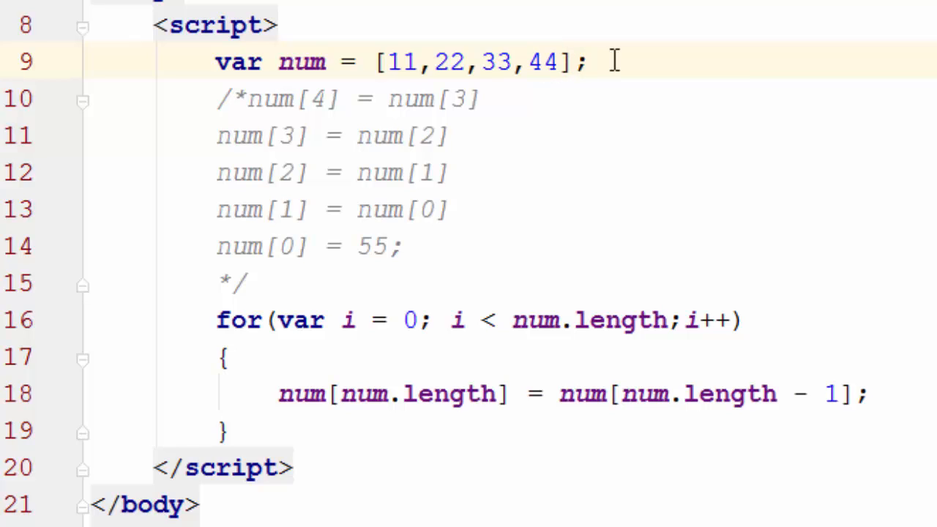
mouse_move(400, 376)
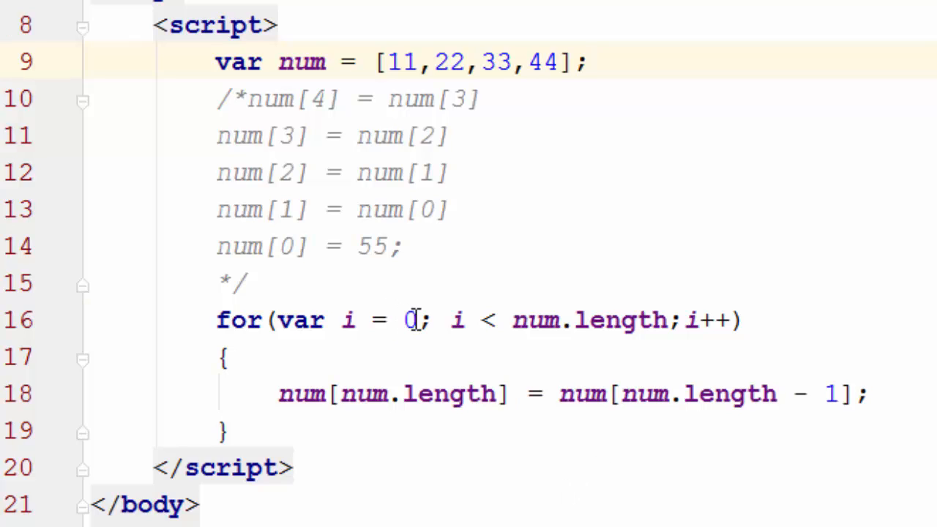
Change the loop's left index to num.length - i and begin subtracting on the right
drag(340, 320, 417, 320)
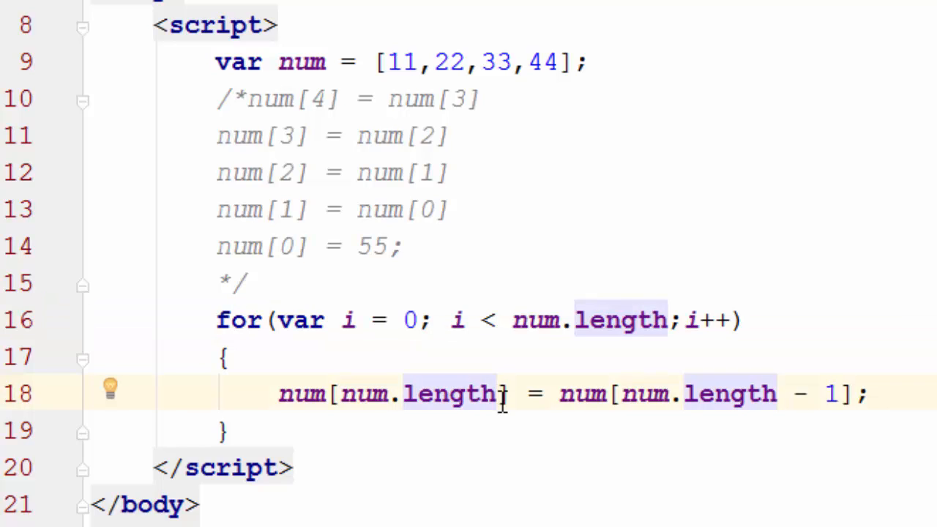
text(- 1)
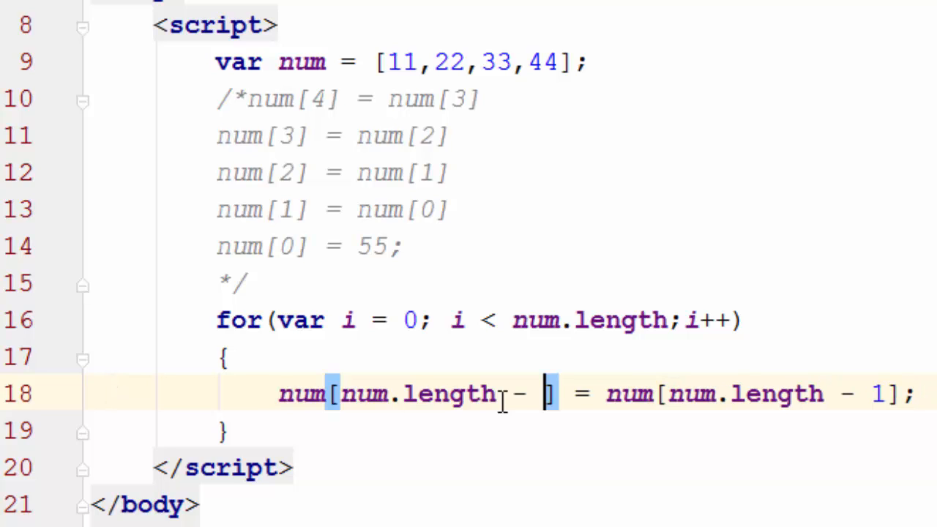
text(i)
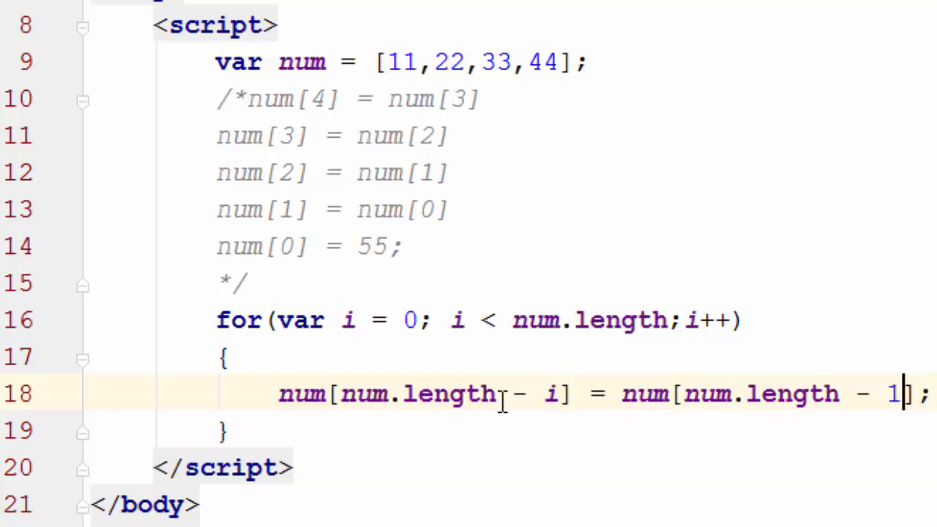
text(-)
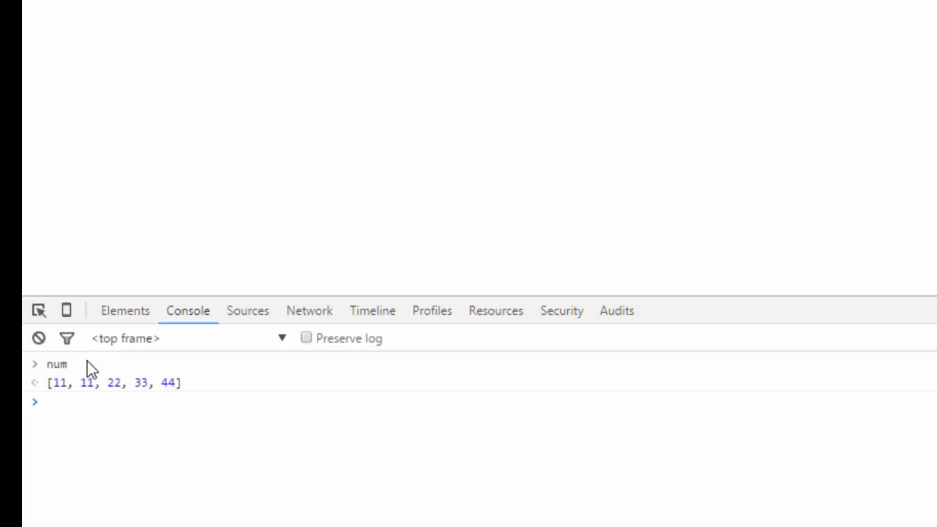
mouse_move(537, 293)
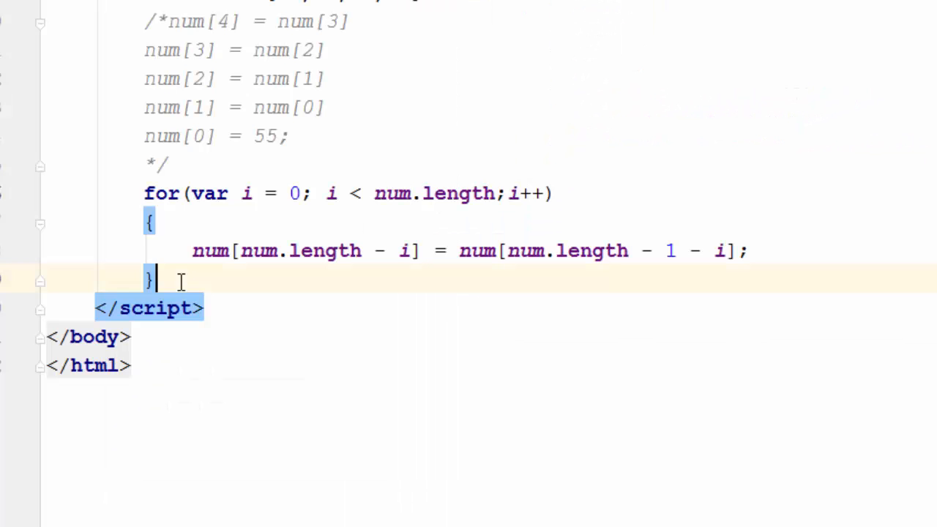
Add num[0] = 55; below the for loop's closing brace
text(num)
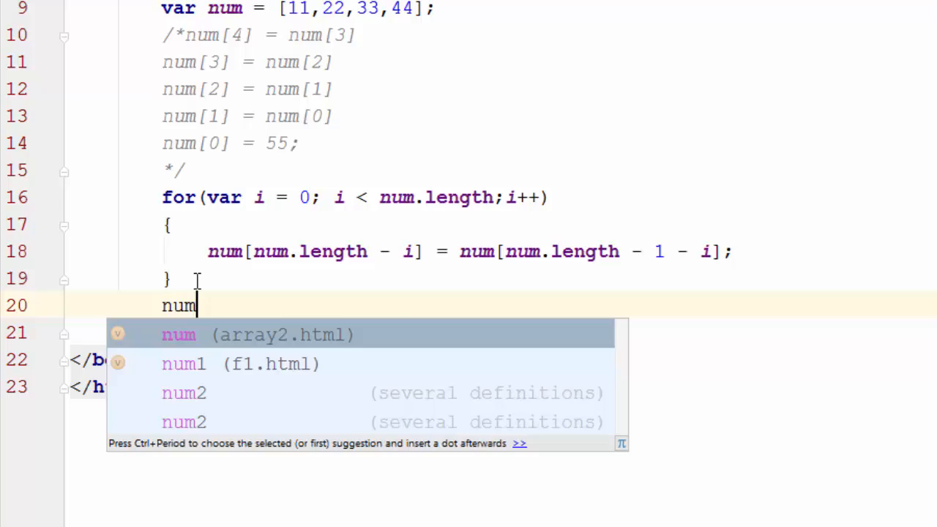
text([0])
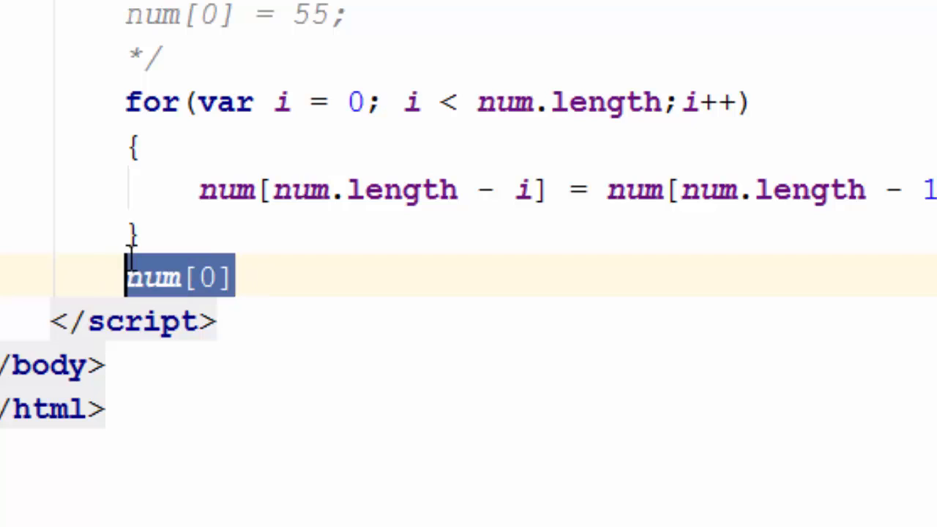
text(= 55;)
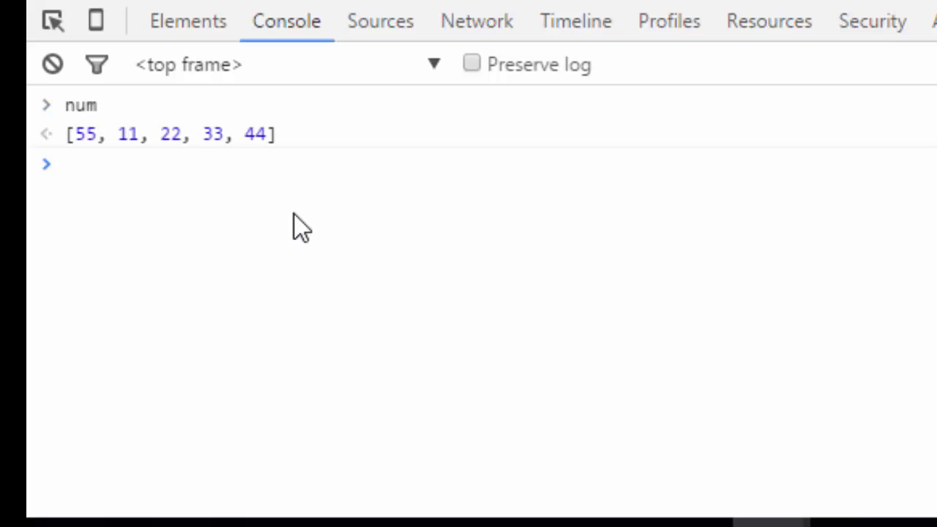
Check Chrome's console output for num, showing [55, 11, 22, 33, 44]
drag(208, 134, 267, 134)
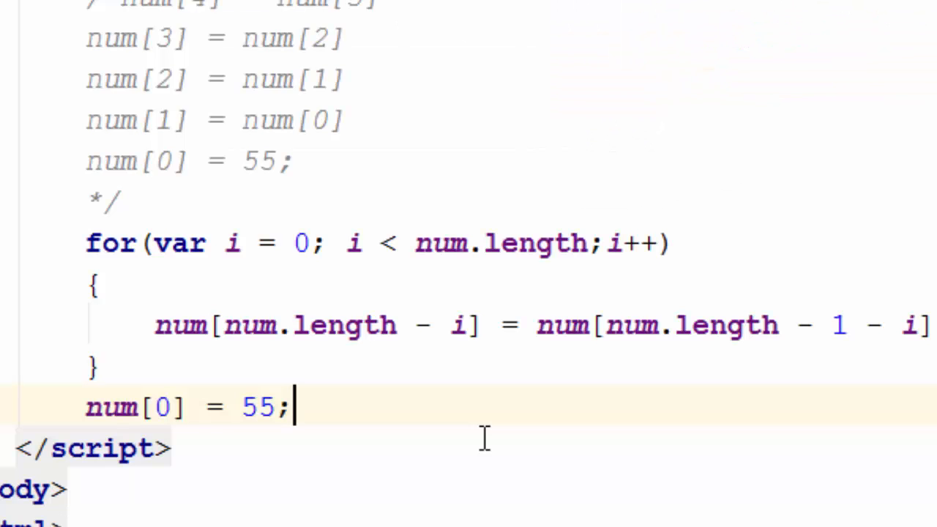
Add num.unshift(66); on the line after num[0] = 55
text(nu)
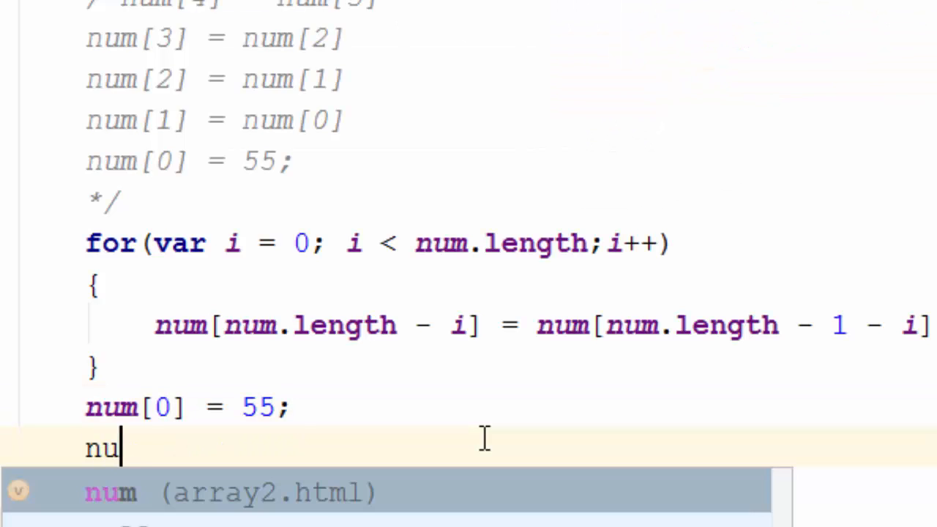
text(m.)
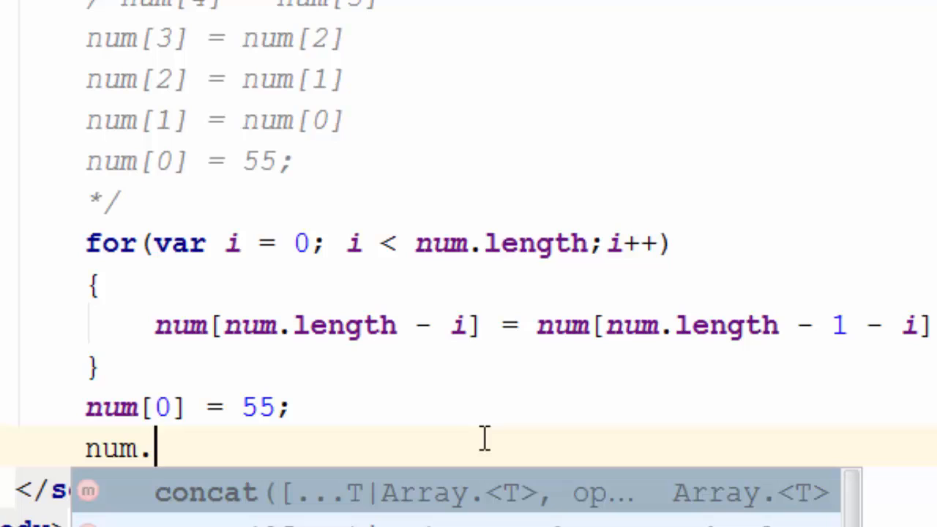
text(unshift()
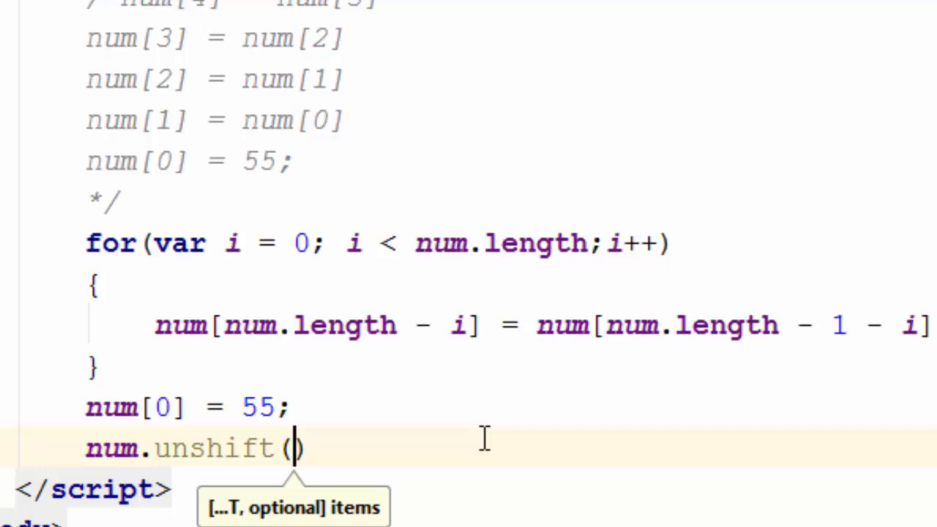
text(66)
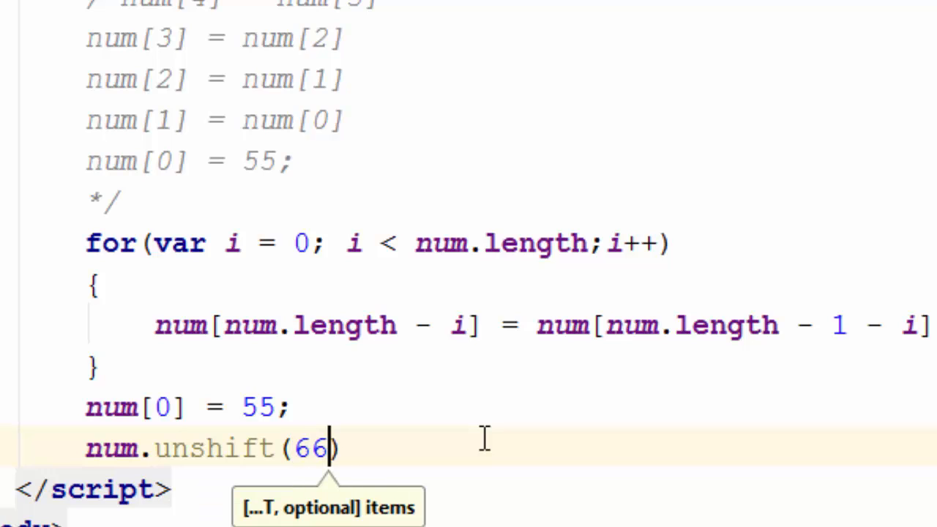
text(;)
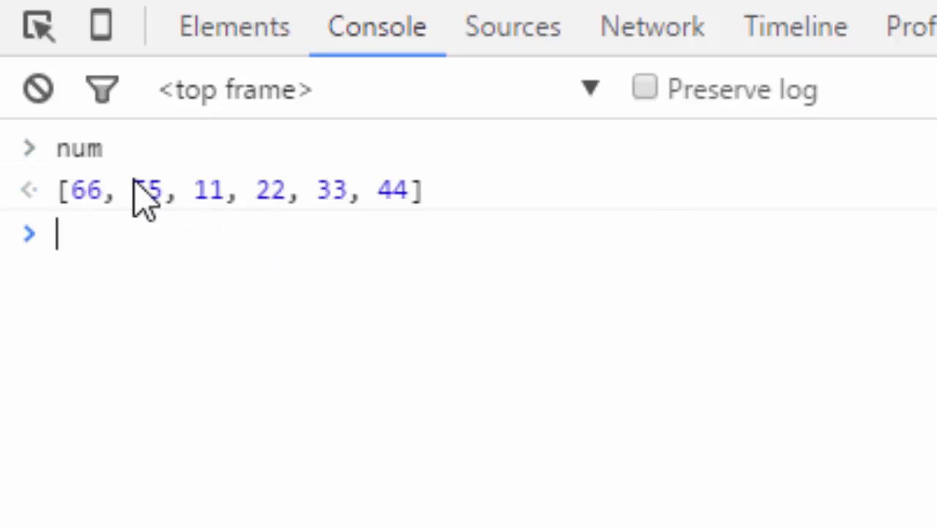
Inspect the console result showing num as [66, 55, 11, 22, 33, 44]
double_click(86, 191)
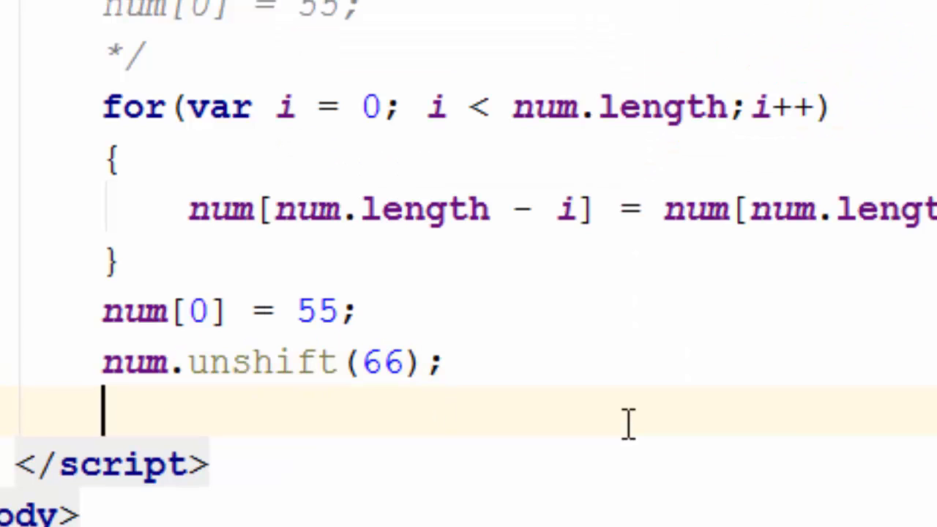
Add num.splice(0,0,77); below the unshift line
text(num.splice()
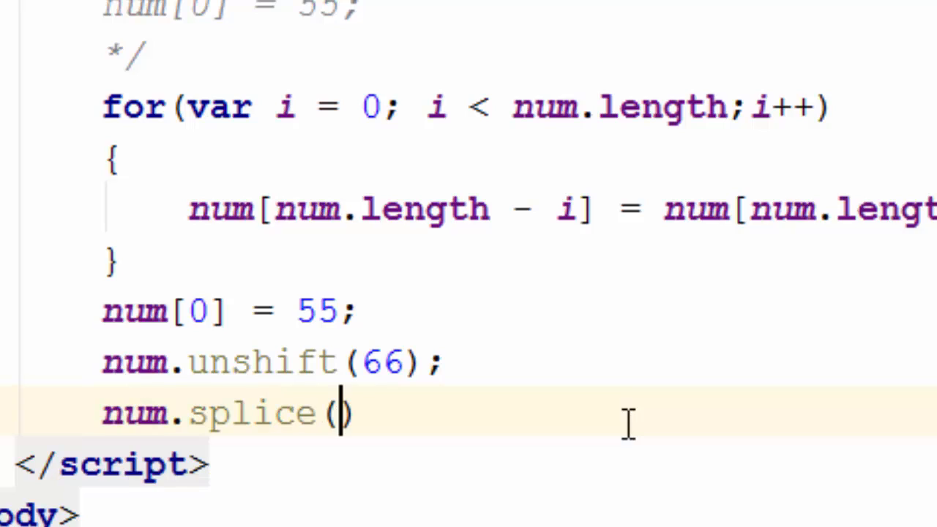
text(0,)
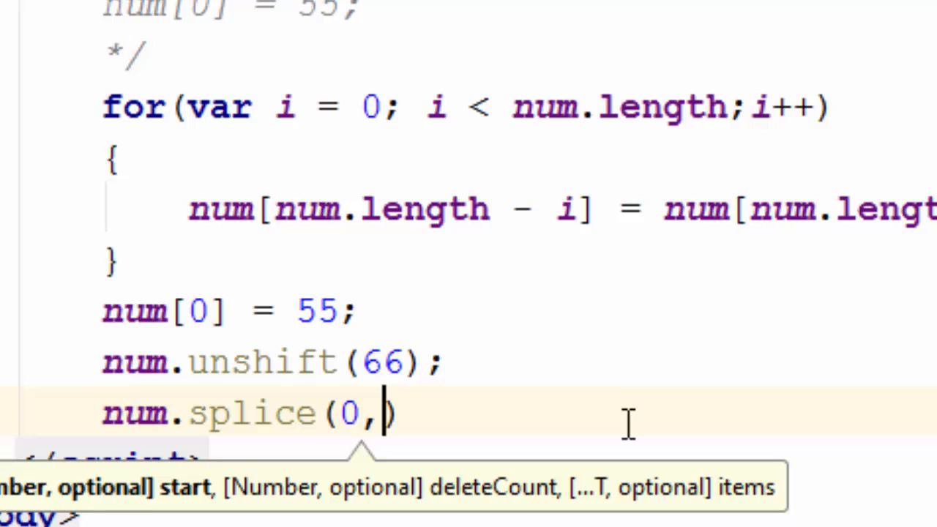
text(0)
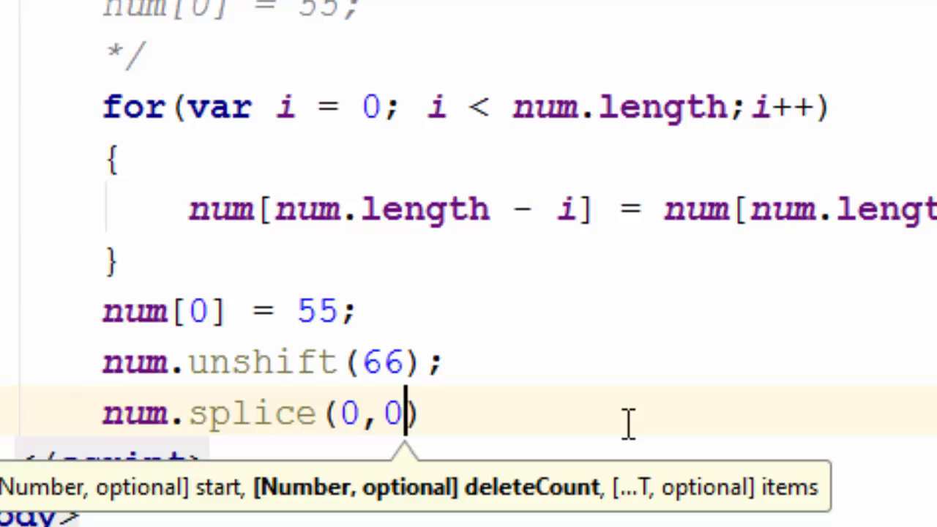
text(,)
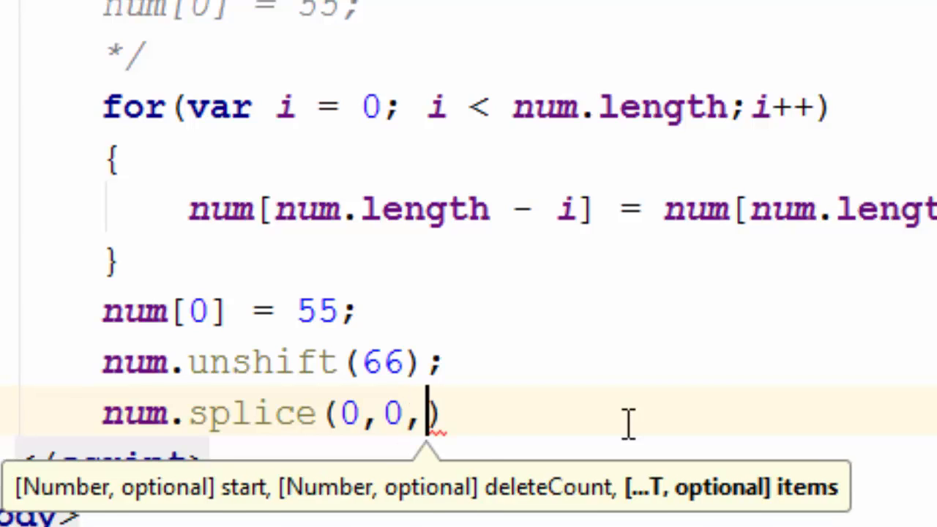
text(77)
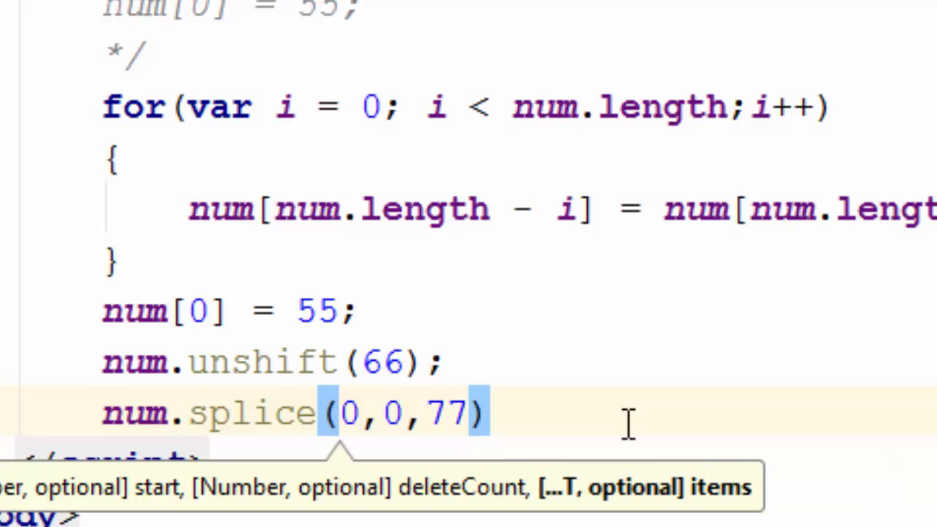
text(;)
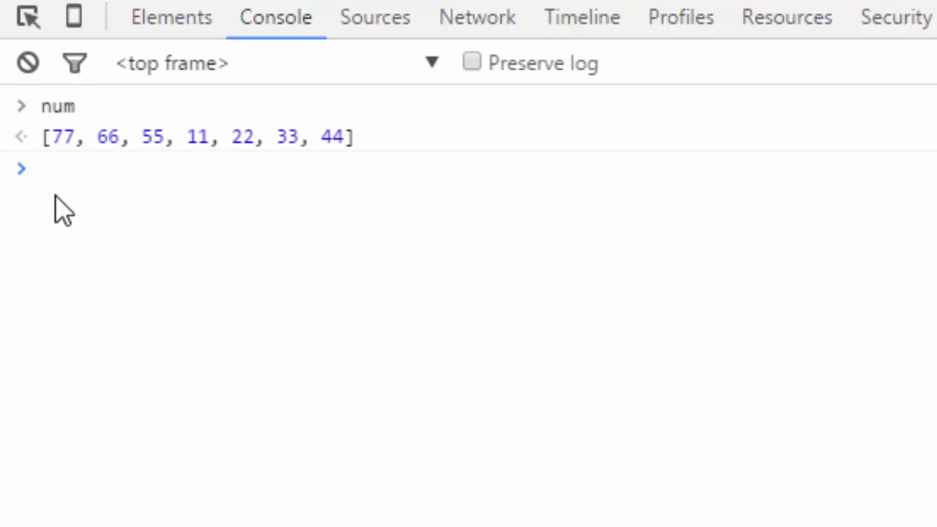
Highlight 55 in the console output of num, [77, 66, 55, 11, 22, 33, 44]
double_click(152, 137)
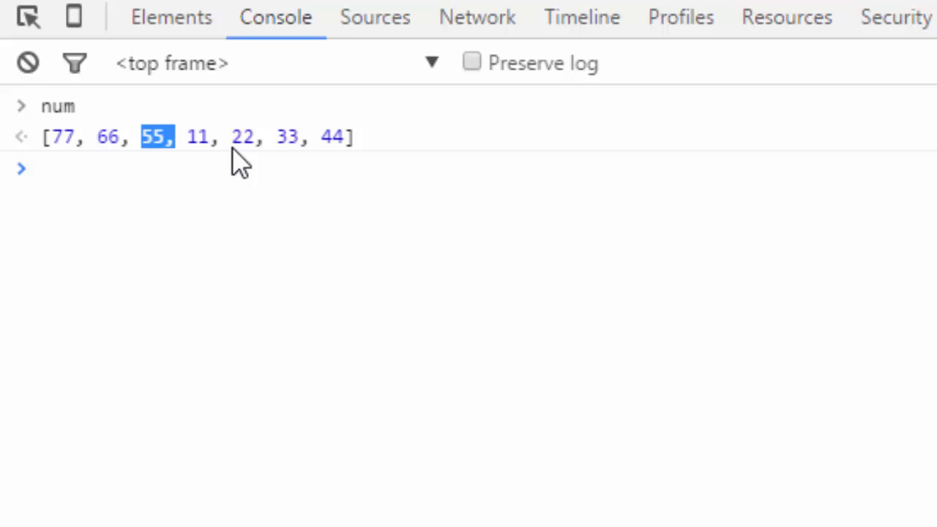